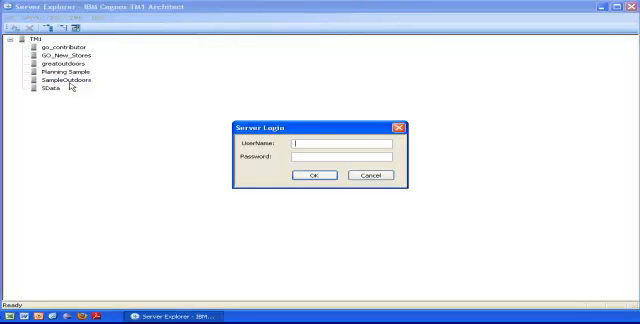
Log into the TM1 server as admin and expand its Cubes node
{"action": "type", "text": "admin"}
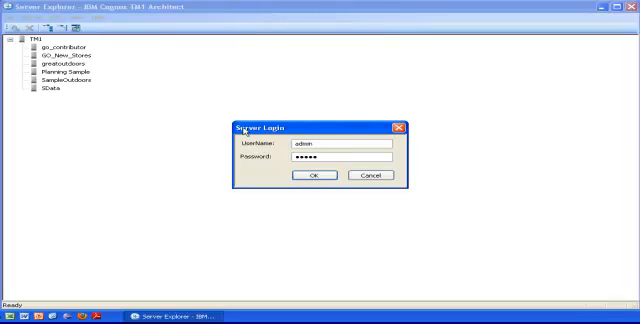
{"action": "left_click", "coordinate": [318, 176]}
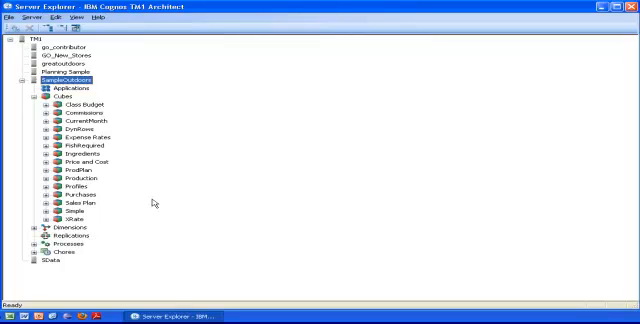
{"action": "mouse_move", "coordinate": [156, 200]}
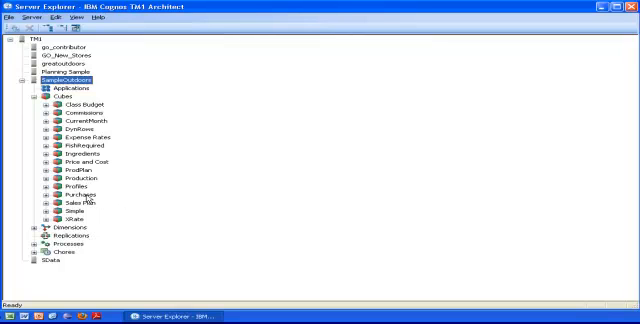
{"action": "double_click", "coordinate": [64, 190]}
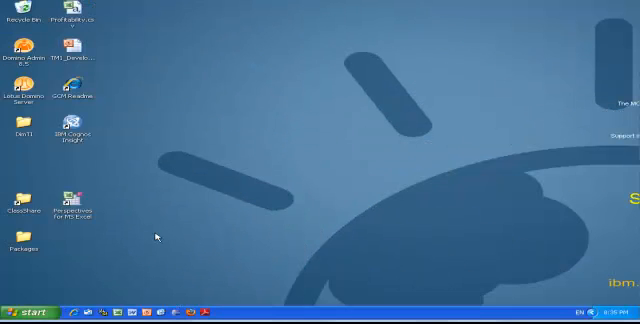
{"action": "mouse_move", "coordinate": [94, 278]}
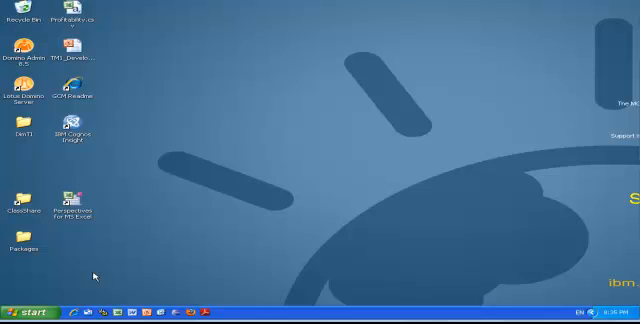
Launch IBM Cognos Framework Manager from the Start menu's All Programs
{"action": "left_click", "coordinate": [24, 312]}
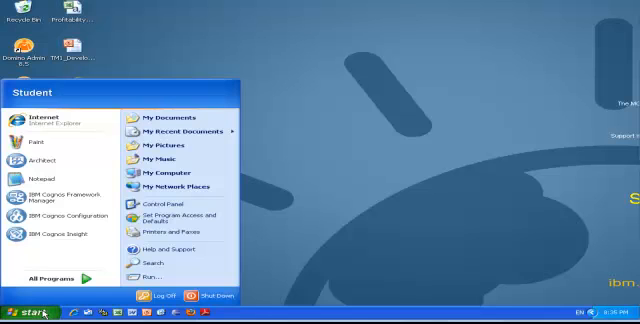
{"action": "left_click", "coordinate": [60, 276]}
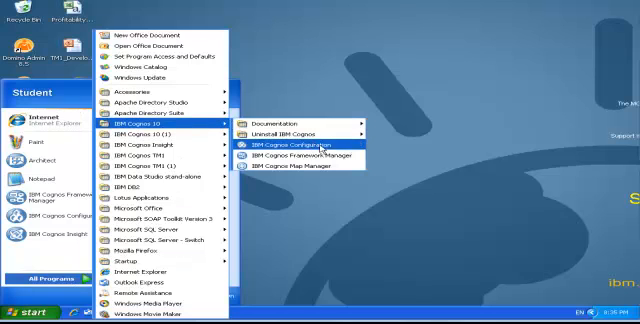
{"action": "left_click", "coordinate": [296, 142]}
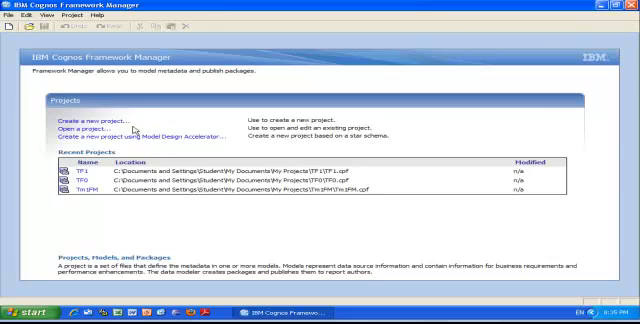
Create a new project named TF2 and confirm its design language
{"action": "left_click", "coordinate": [84, 124]}
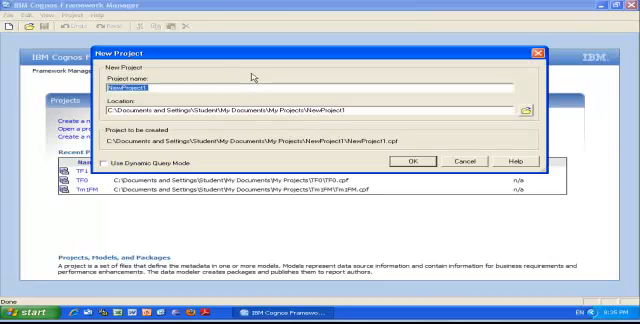
{"action": "type", "text": "TF"}
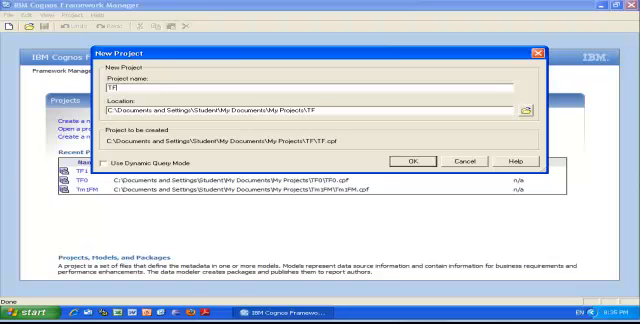
{"action": "type", "text": "2"}
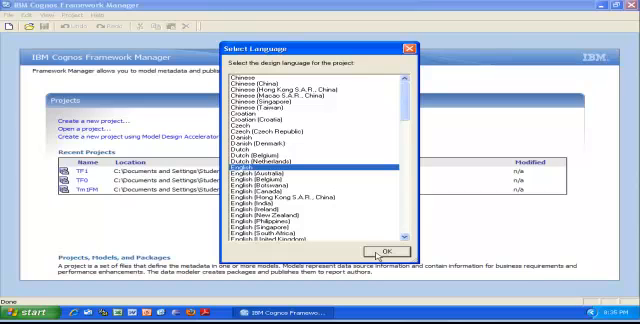
{"action": "left_click", "coordinate": [384, 248]}
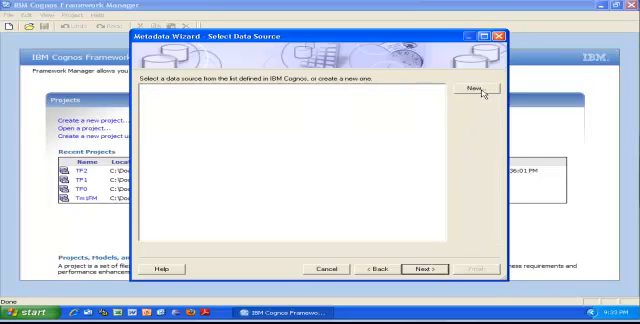
Define a new TM1 data source named Purchases in the Metadata Wizard
{"action": "left_click", "coordinate": [470, 90]}
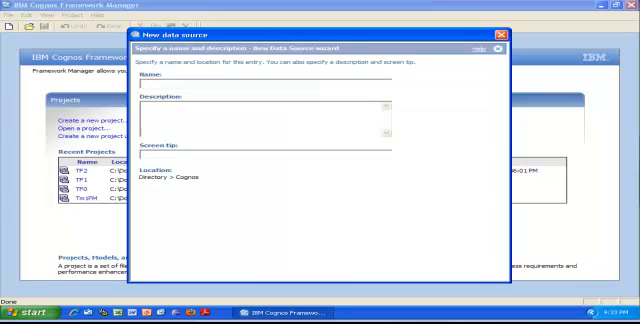
{"action": "type", "text": "m"}
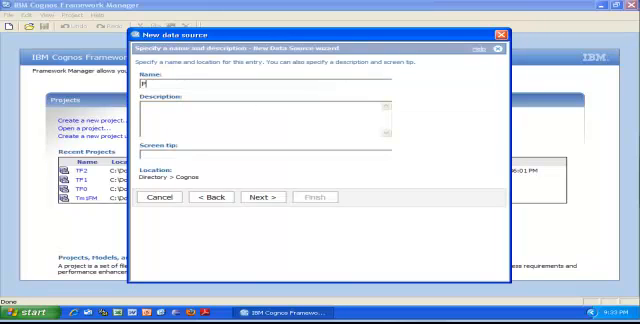
{"action": "type", "text": "Purchases"}
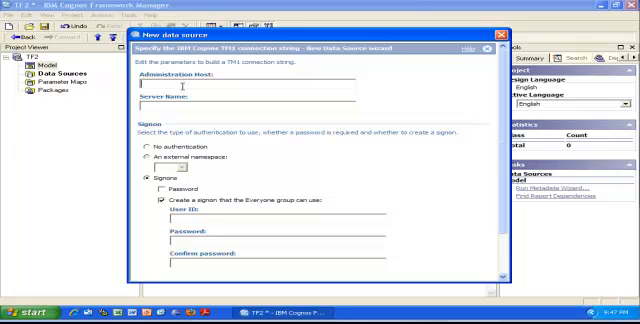
Enter host vcla, server name sample and the admin signon with password
{"action": "type", "text": "vclassbase"}
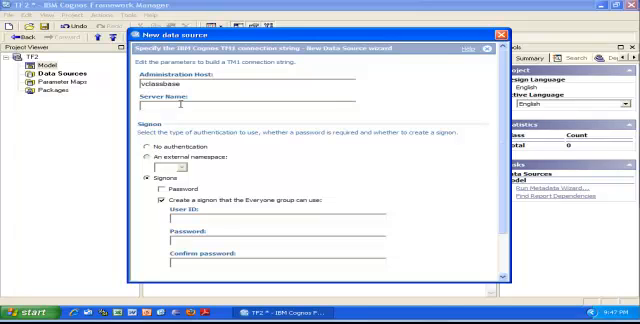
{"action": "type", "text": "sampleoutdoors"}
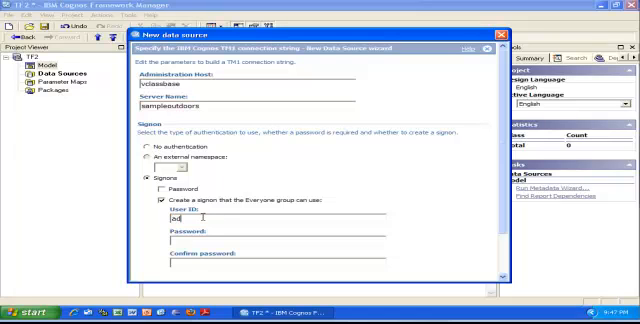
{"action": "type", "text": "admin"}
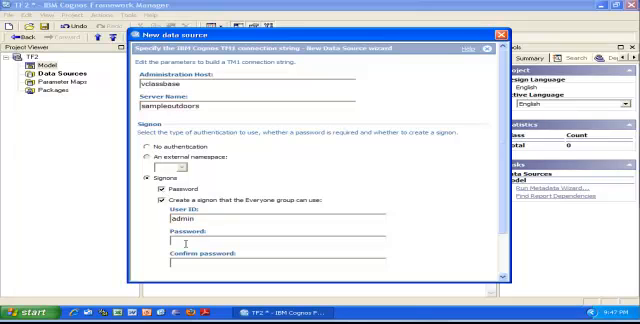
{"action": "type", "text": "••••"}
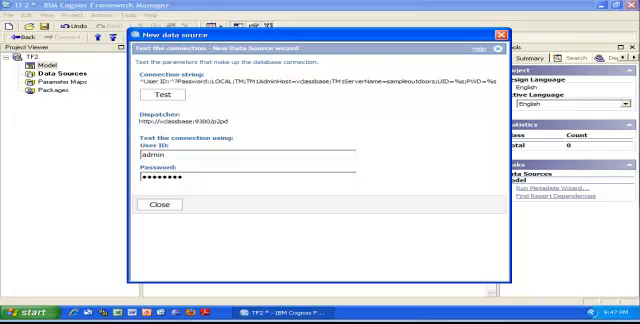
{"action": "mouse_move", "coordinate": [180, 160]}
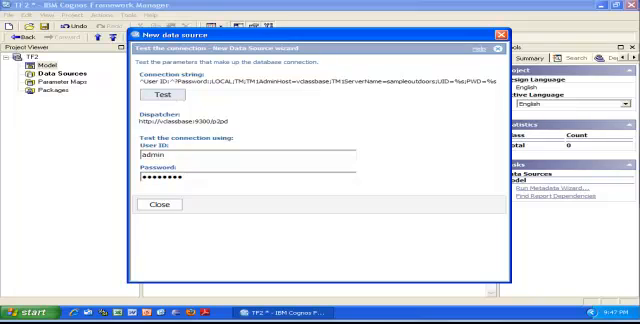
Test the TM1 connection for the Purchases data source
{"action": "left_click", "coordinate": [160, 96]}
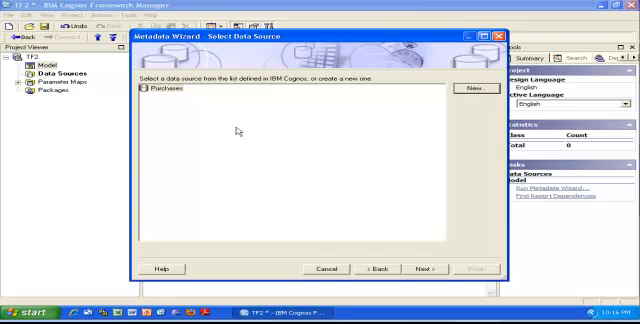
{"action": "mouse_move", "coordinate": [314, 192]}
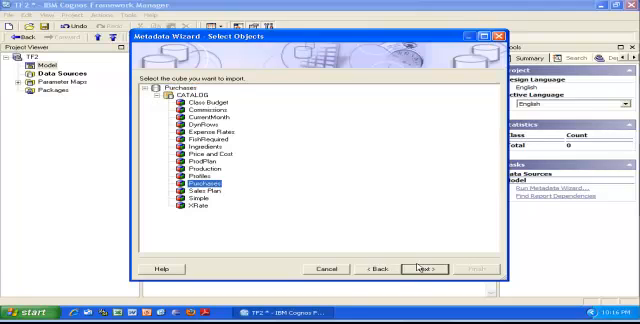
Select the Purchases cube for import and assign its alias language
{"action": "left_click", "coordinate": [418, 268]}
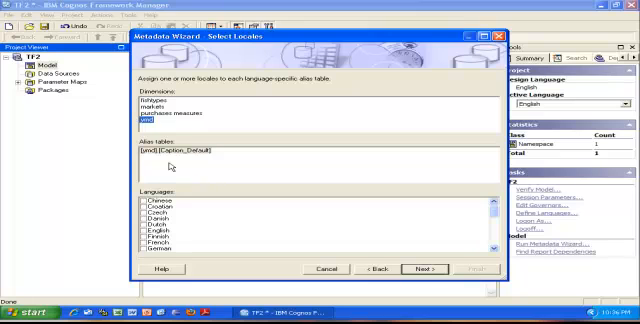
{"action": "left_click", "coordinate": [150, 102]}
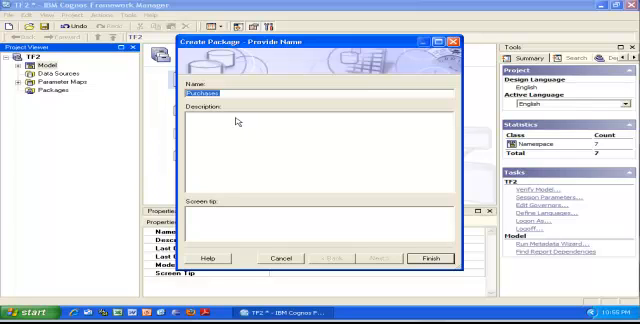
{"action": "mouse_move", "coordinate": [228, 112]}
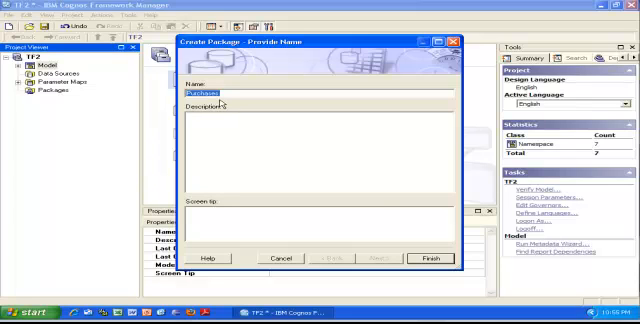
{"action": "mouse_move", "coordinate": [424, 252]}
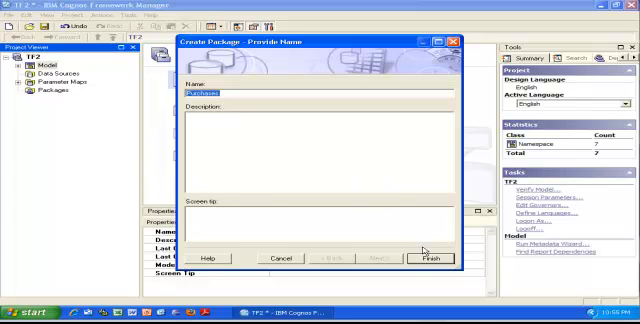
Finish creating the package from the model
{"action": "left_click", "coordinate": [424, 258]}
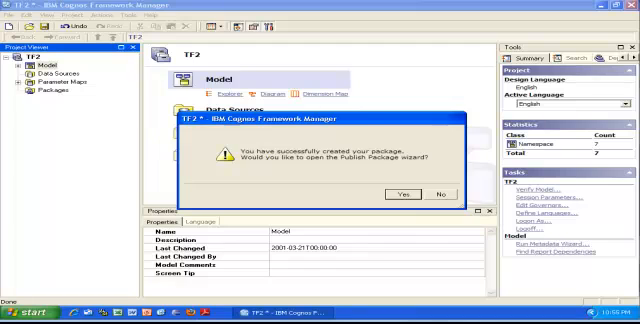
{"action": "mouse_move", "coordinate": [404, 200]}
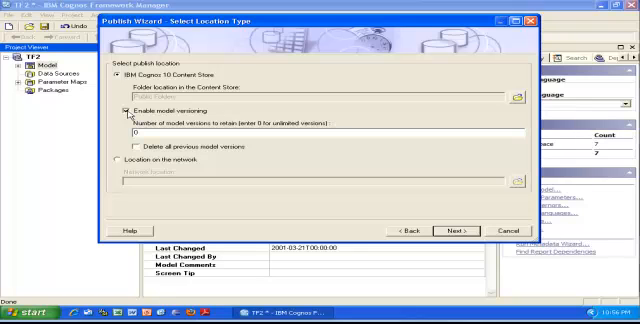
Set model versioning and move past the security settings in the Publish Wizard
{"action": "left_click", "coordinate": [100, 112]}
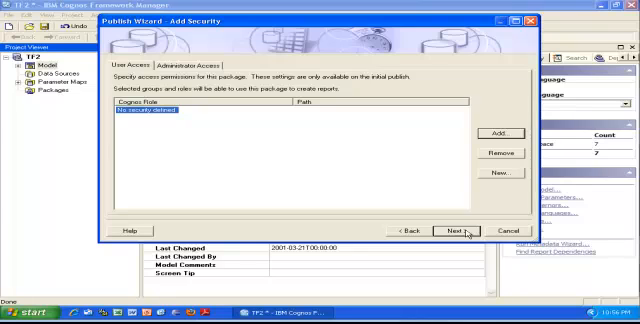
{"action": "left_click", "coordinate": [456, 228]}
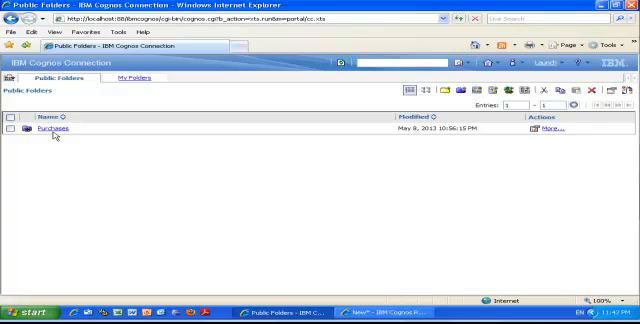
{"action": "mouse_move", "coordinate": [374, 288]}
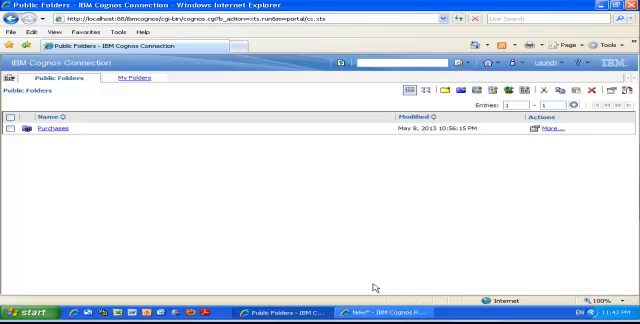